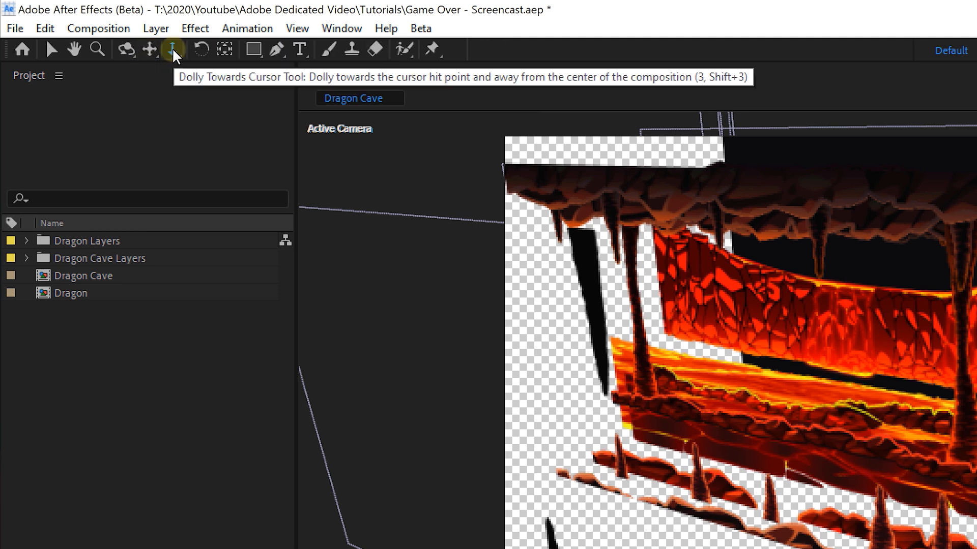
mouse_move(173, 59)
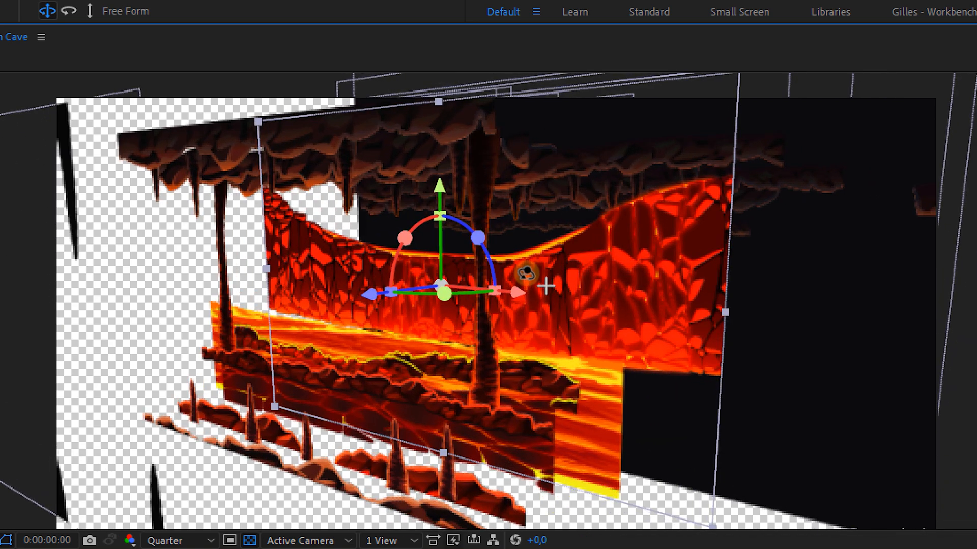
Bring up the View menu after orbiting the Dragon Cave 3D layers
left_click(296, 30)
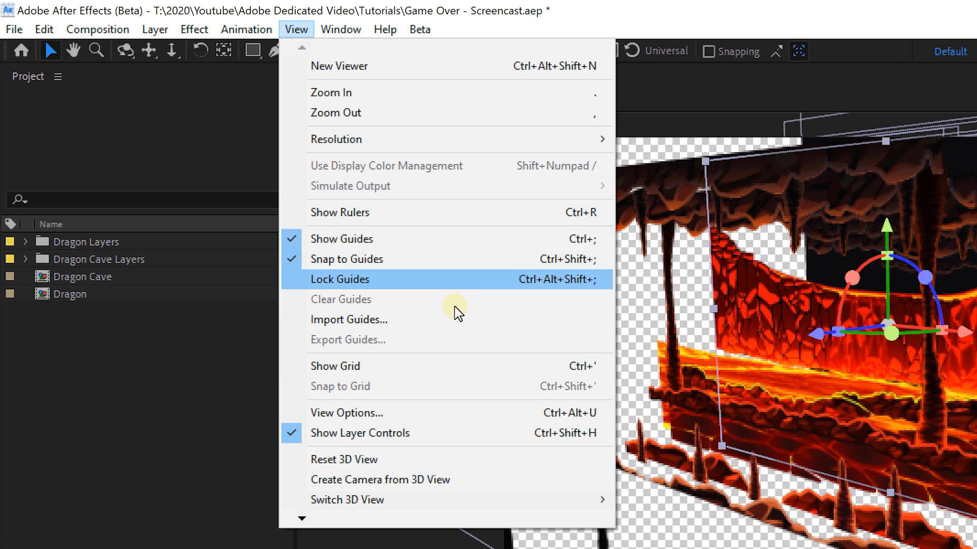
mouse_move(440, 460)
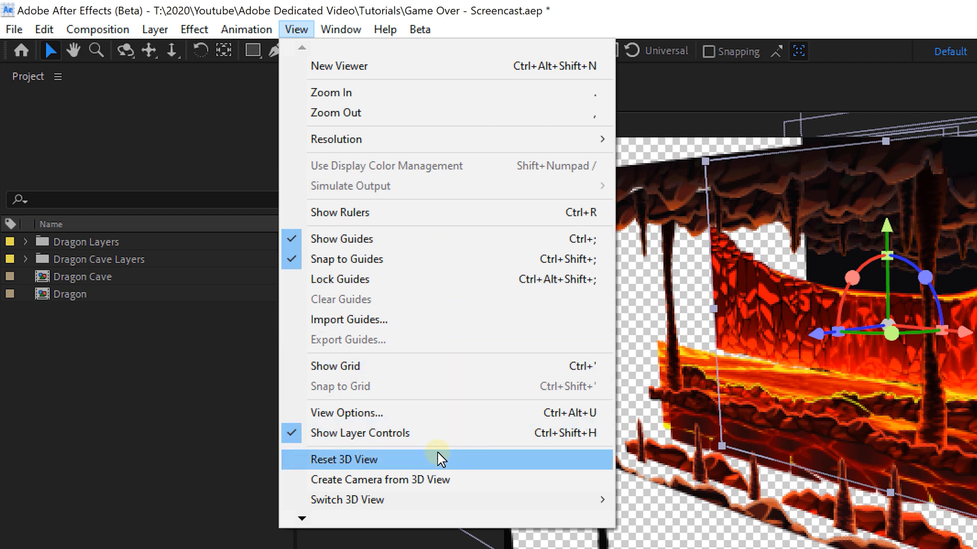
Reset the 3D view to front, add a second viewer and set it to Camera 1
left_click(344, 460)
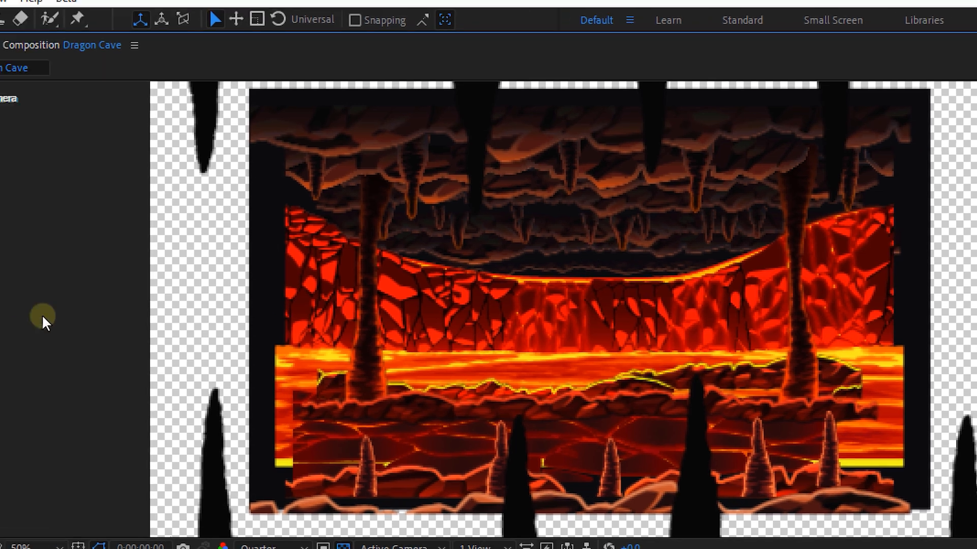
left_click(296, 29)
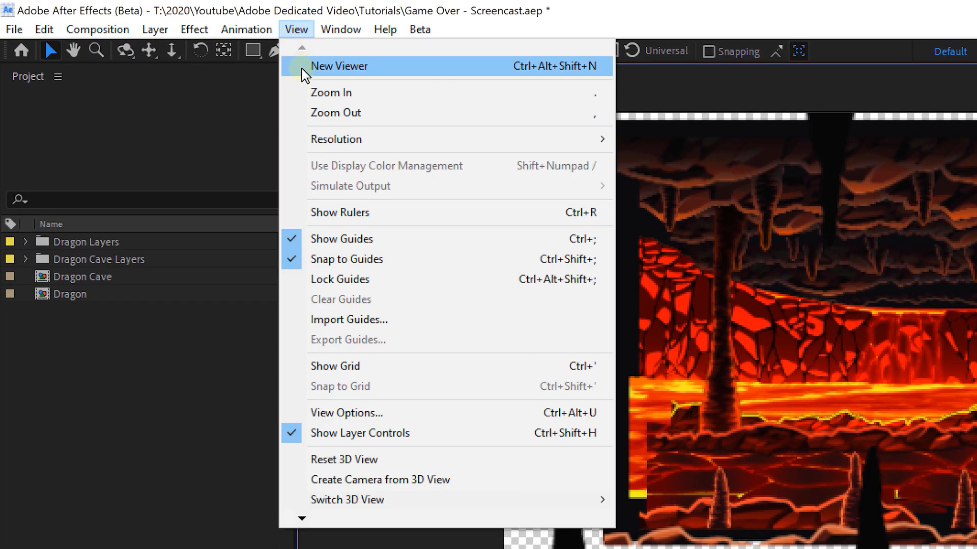
left_click(339, 66)
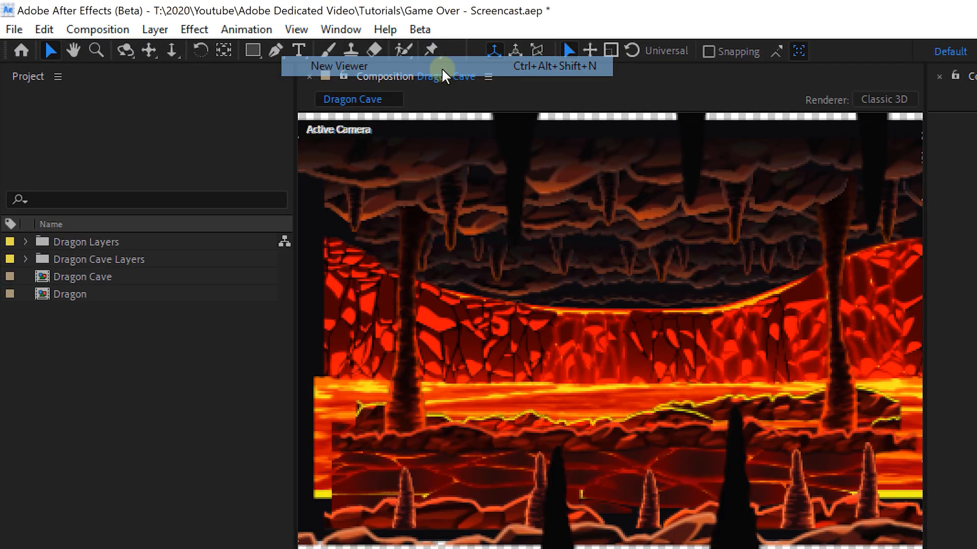
left_click(339, 66)
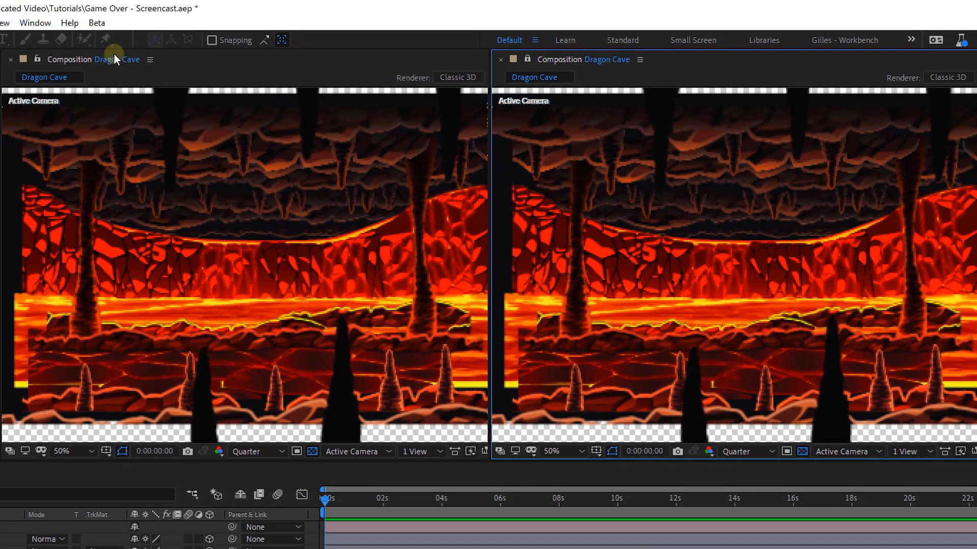
mouse_move(849, 455)
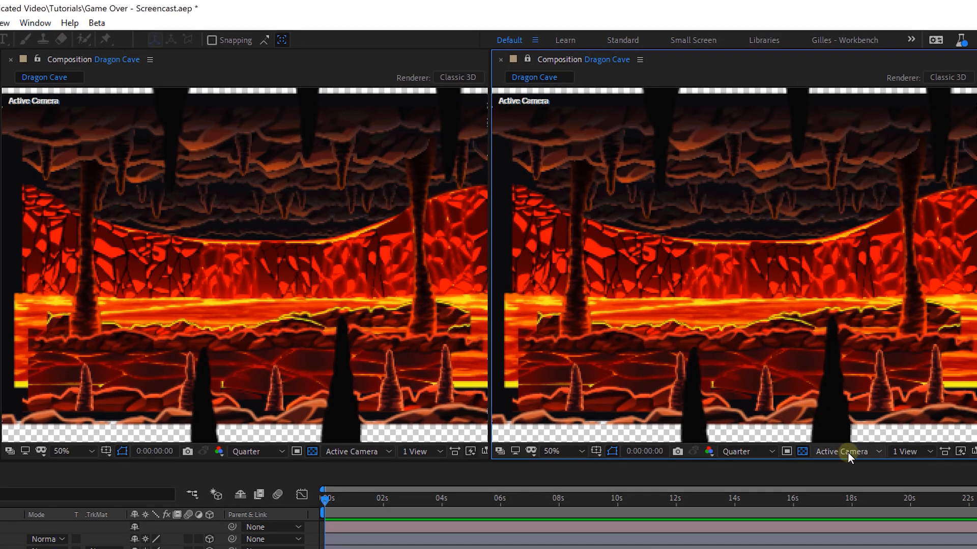
left_click(842, 450)
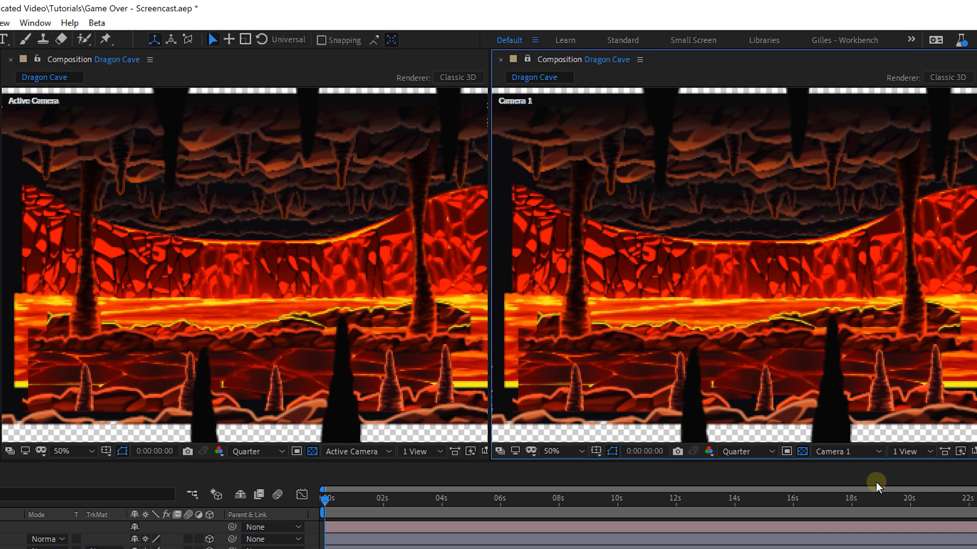